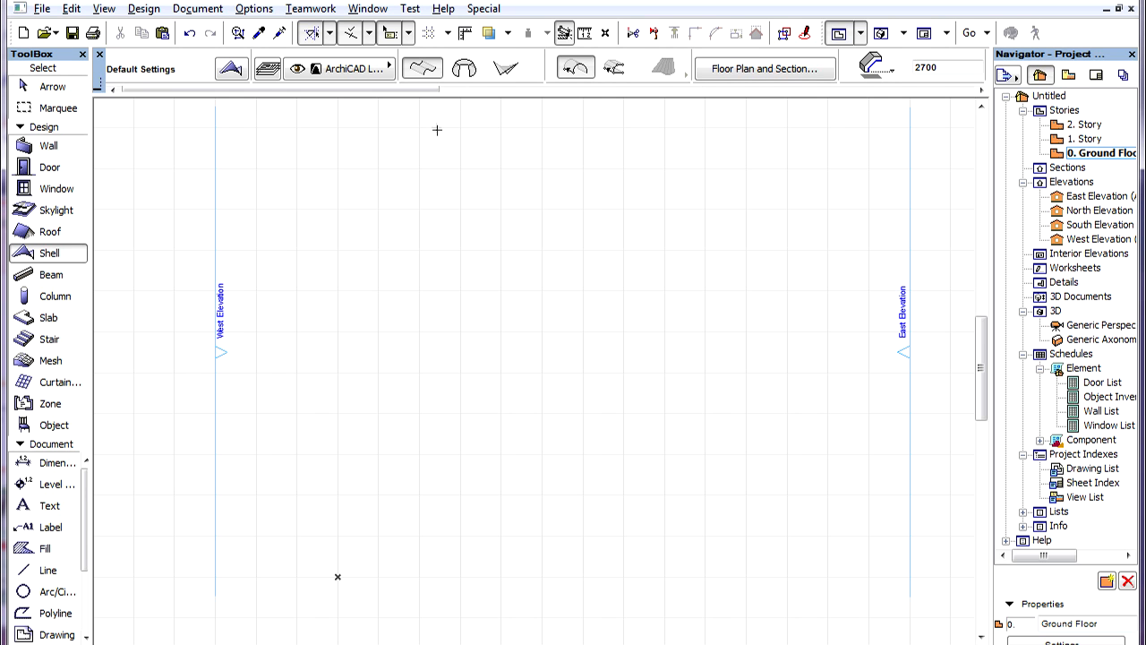
{"action": "mouse_move", "coordinate": [433, 127]}
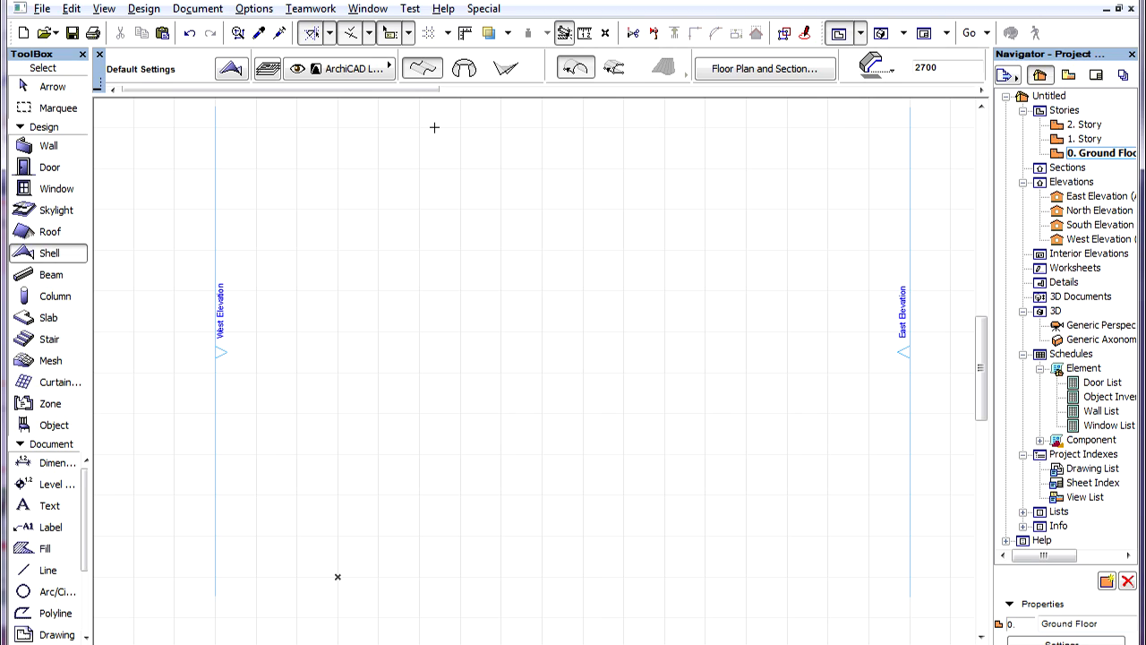
{"action": "mouse_move", "coordinate": [423, 70]}
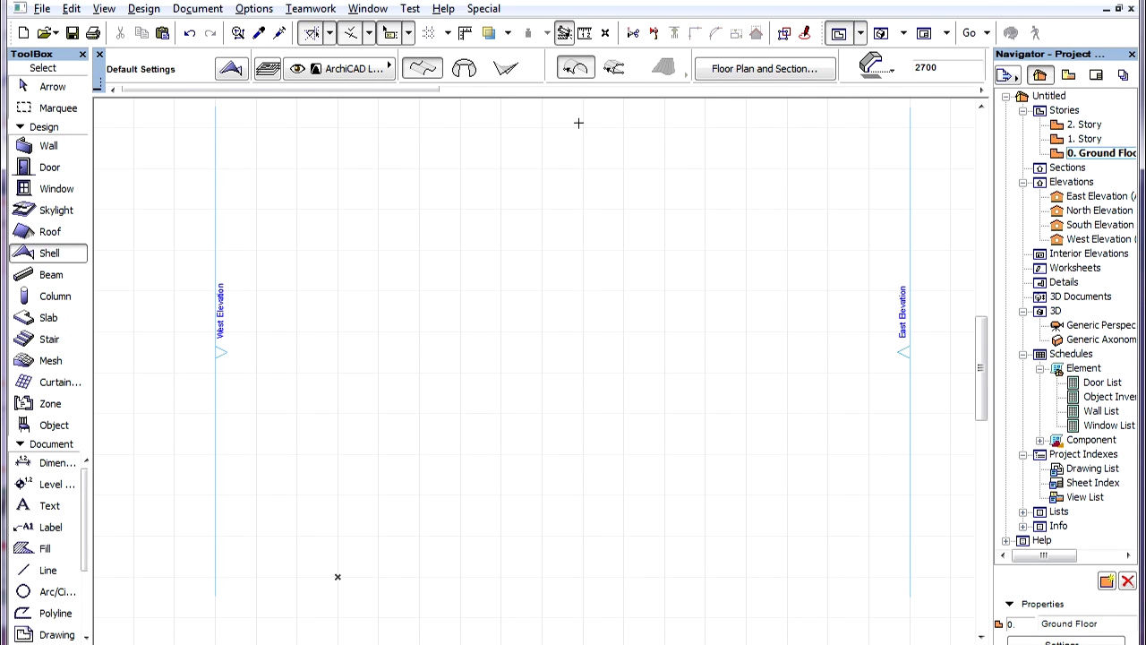
{"action": "mouse_move", "coordinate": [577, 68]}
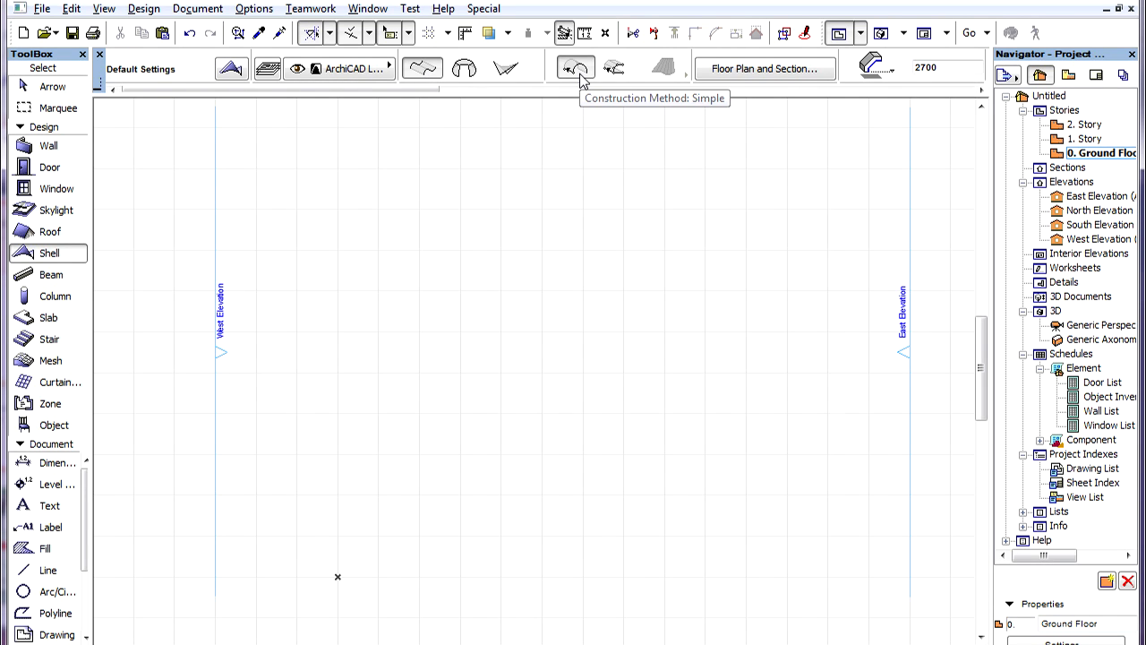
{"action": "mouse_move", "coordinate": [620, 87]}
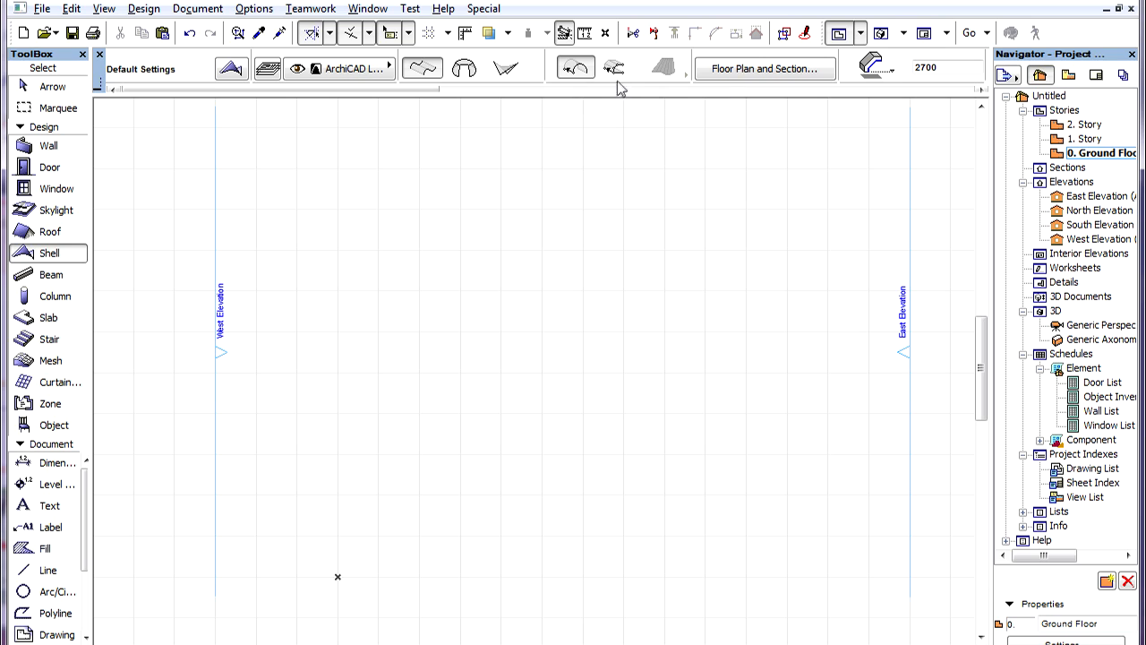
{"action": "mouse_move", "coordinate": [616, 68]}
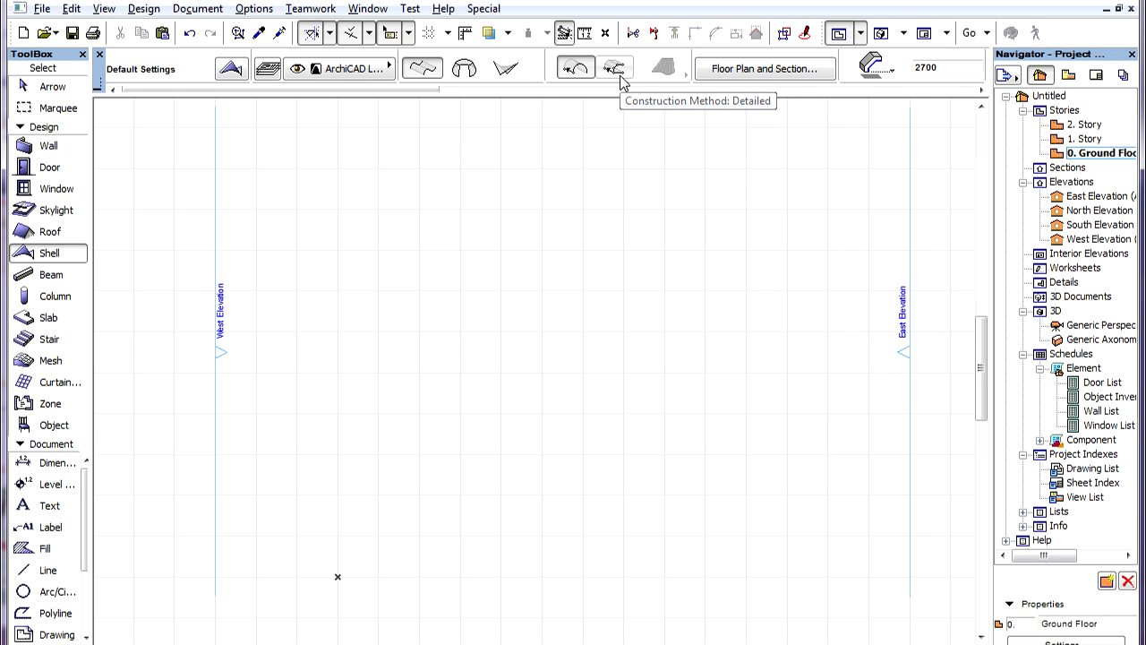
{"action": "mouse_move", "coordinate": [387, 362]}
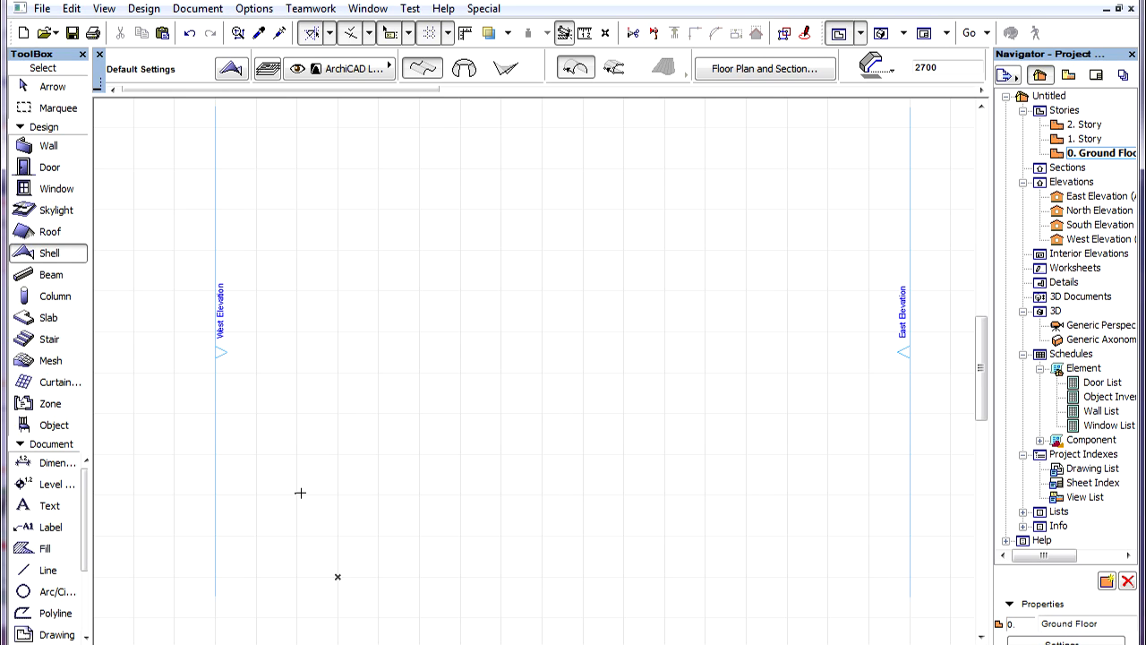
{"action": "mouse_move", "coordinate": [296, 494]}
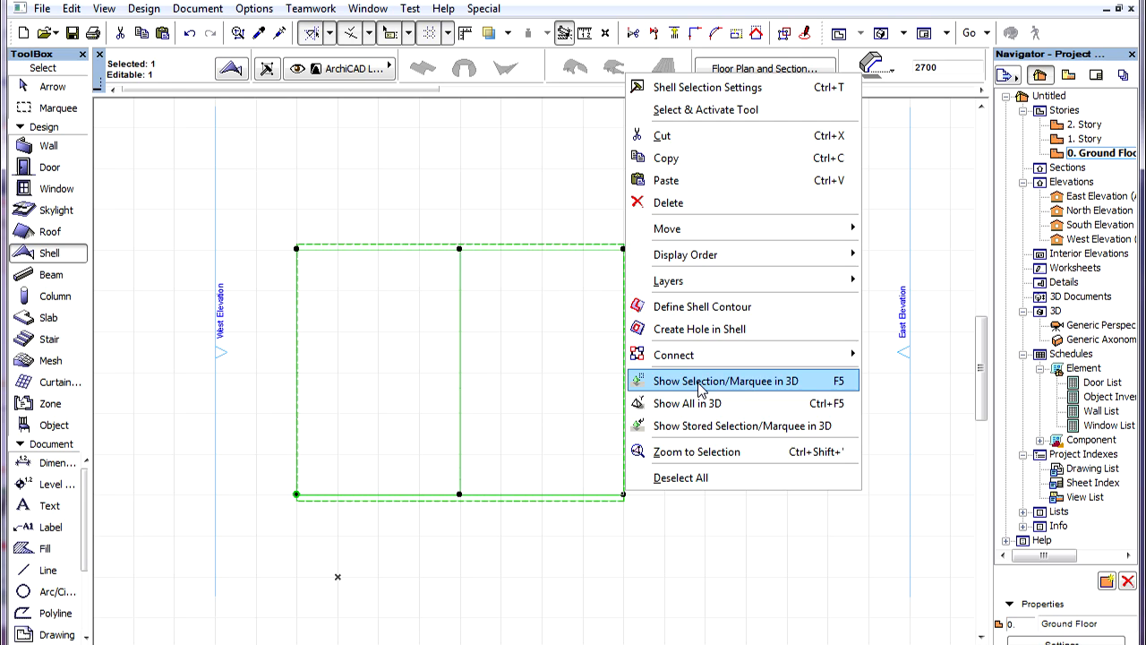
{"action": "left_click", "coordinate": [723, 380]}
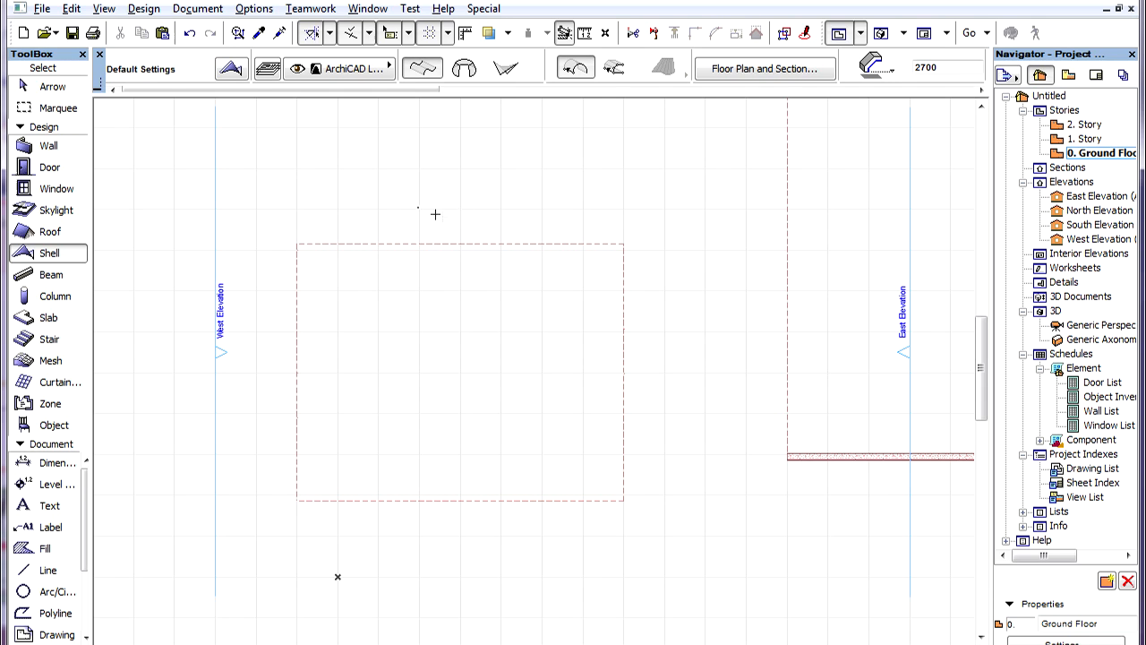
{"action": "mouse_move", "coordinate": [612, 68]}
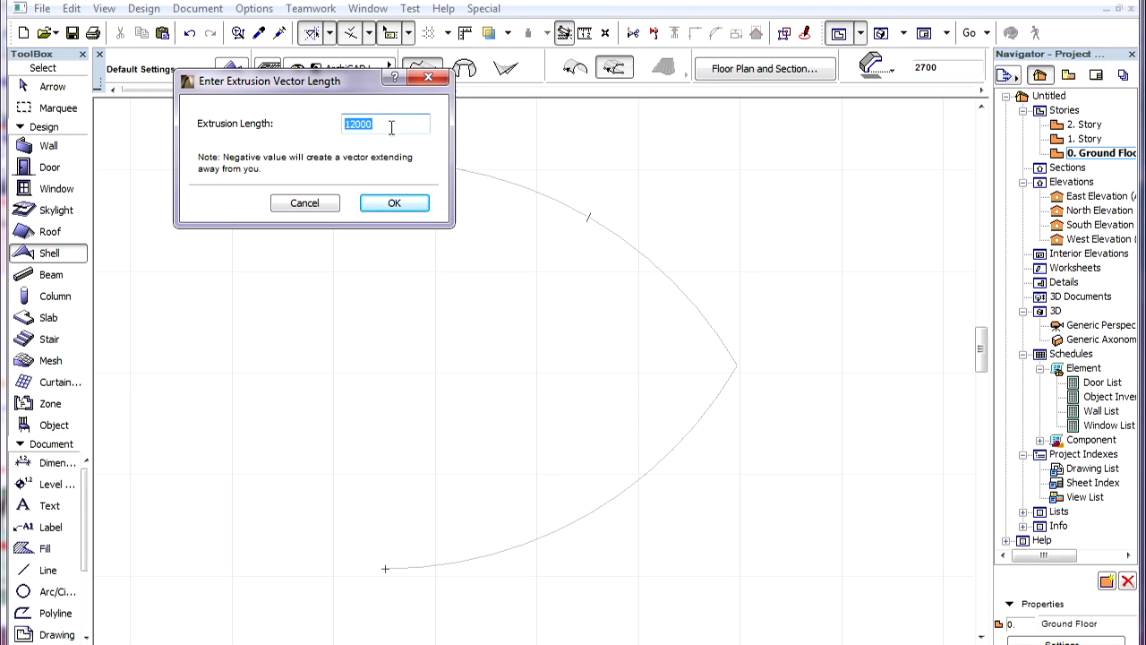
Step: Give the curved profile an extrusion vector length of 16 to create the detailed shell
{"action": "type", "text": "16"}
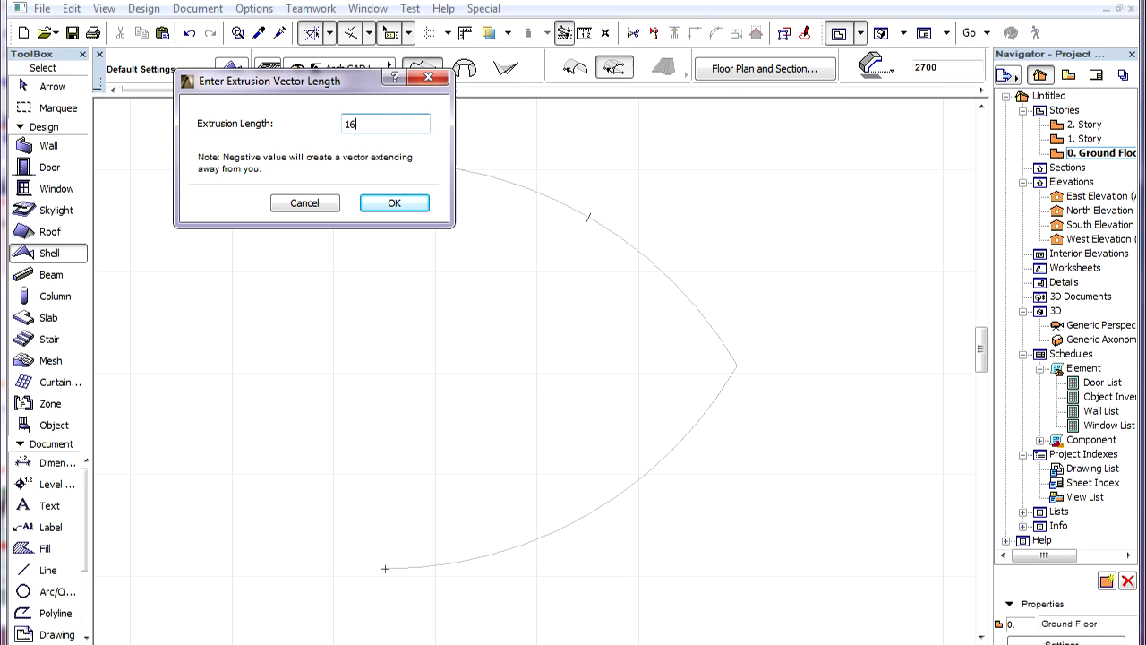
{"action": "left_click", "coordinate": [395, 202]}
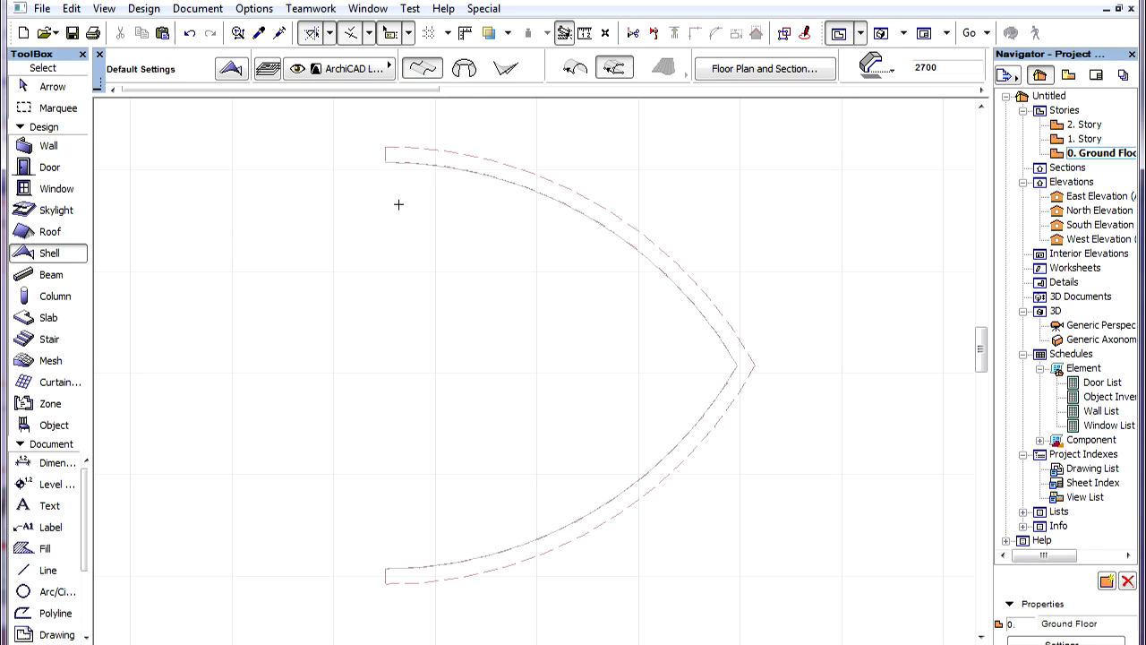